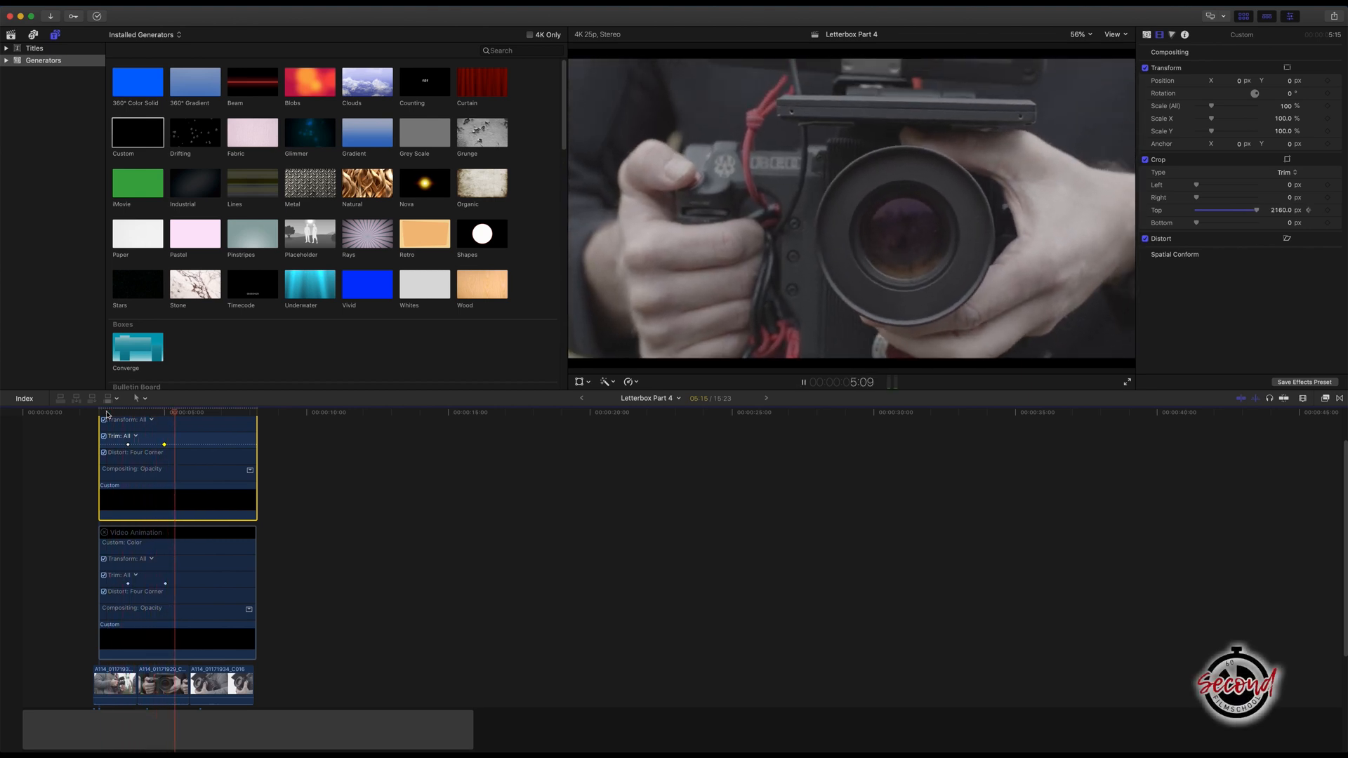
Switch to the Libraries browser to view the Letterbox event's camera clips.
click(109, 55)
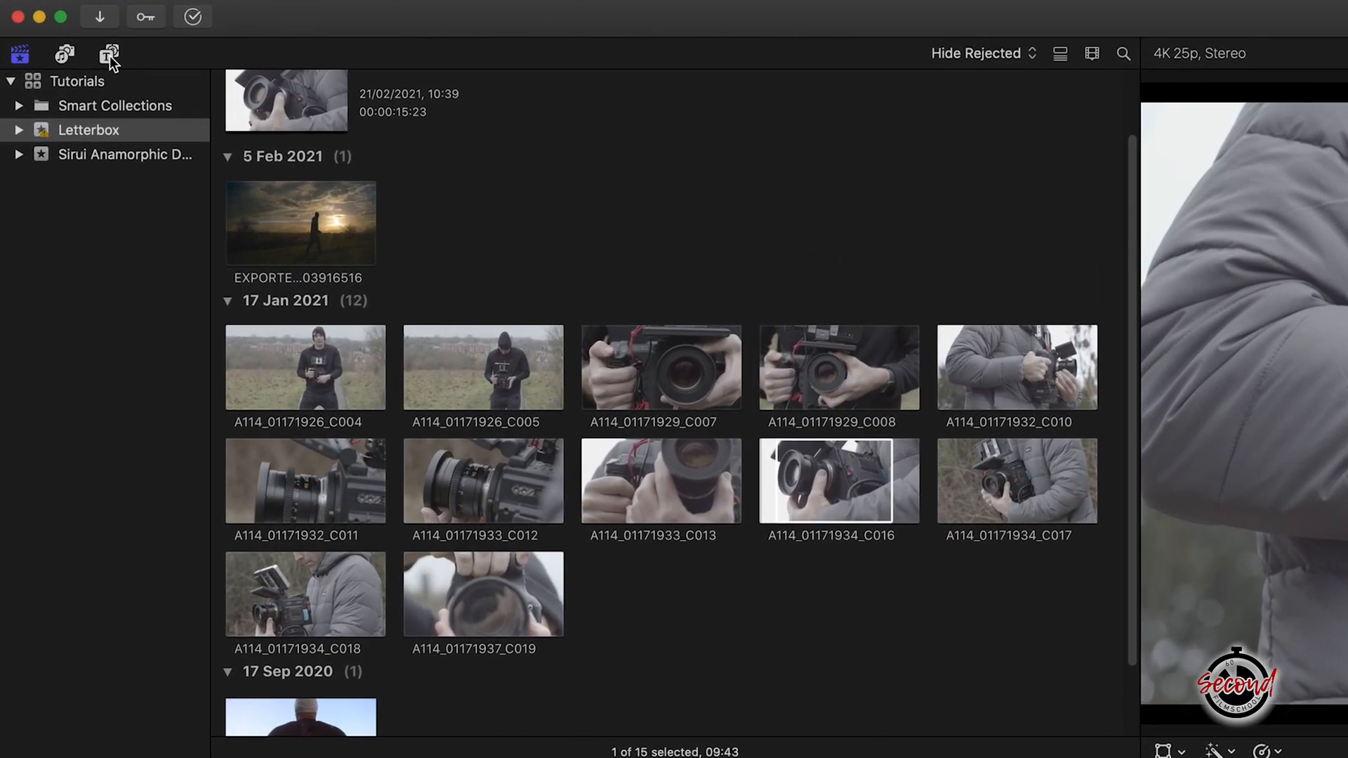
Return to the generators list and align the lower black Custom generator with the clips.
click(118, 57)
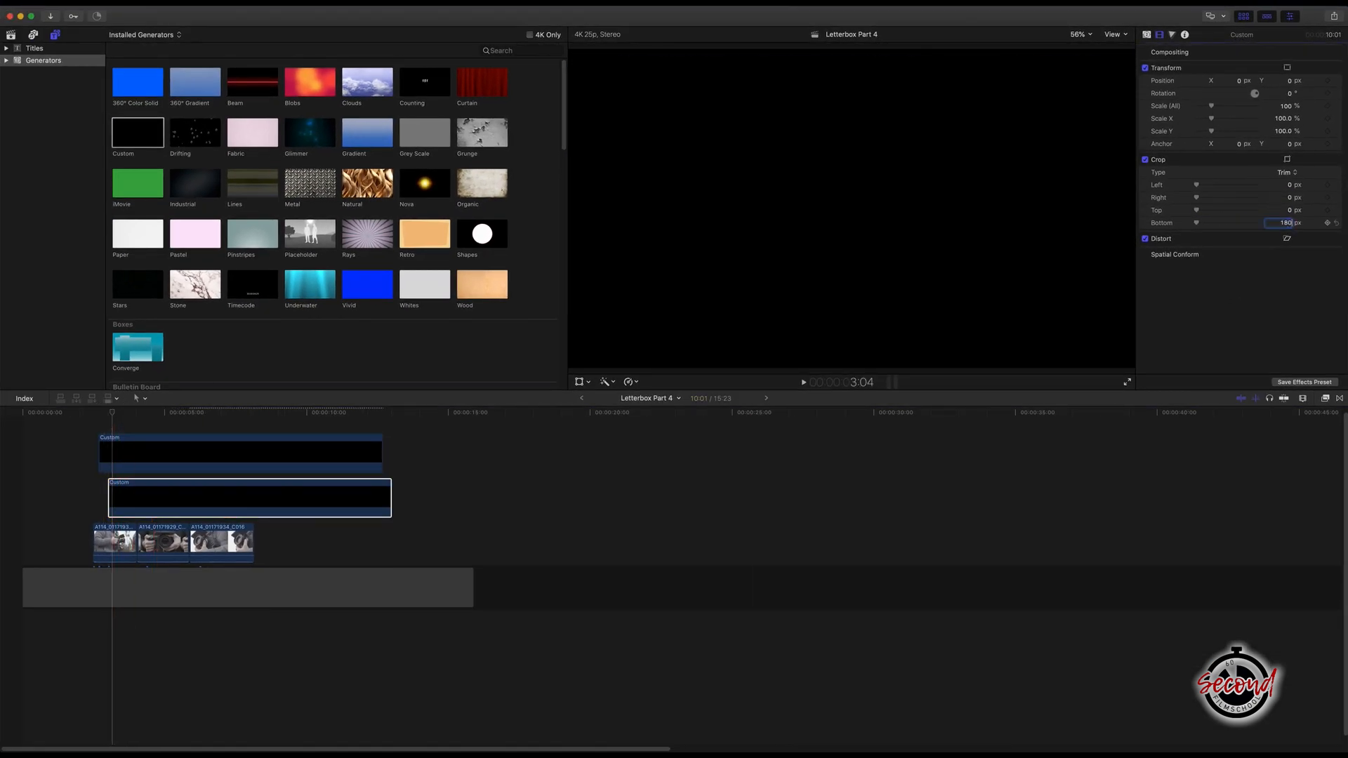
drag(392, 497, 253, 497)
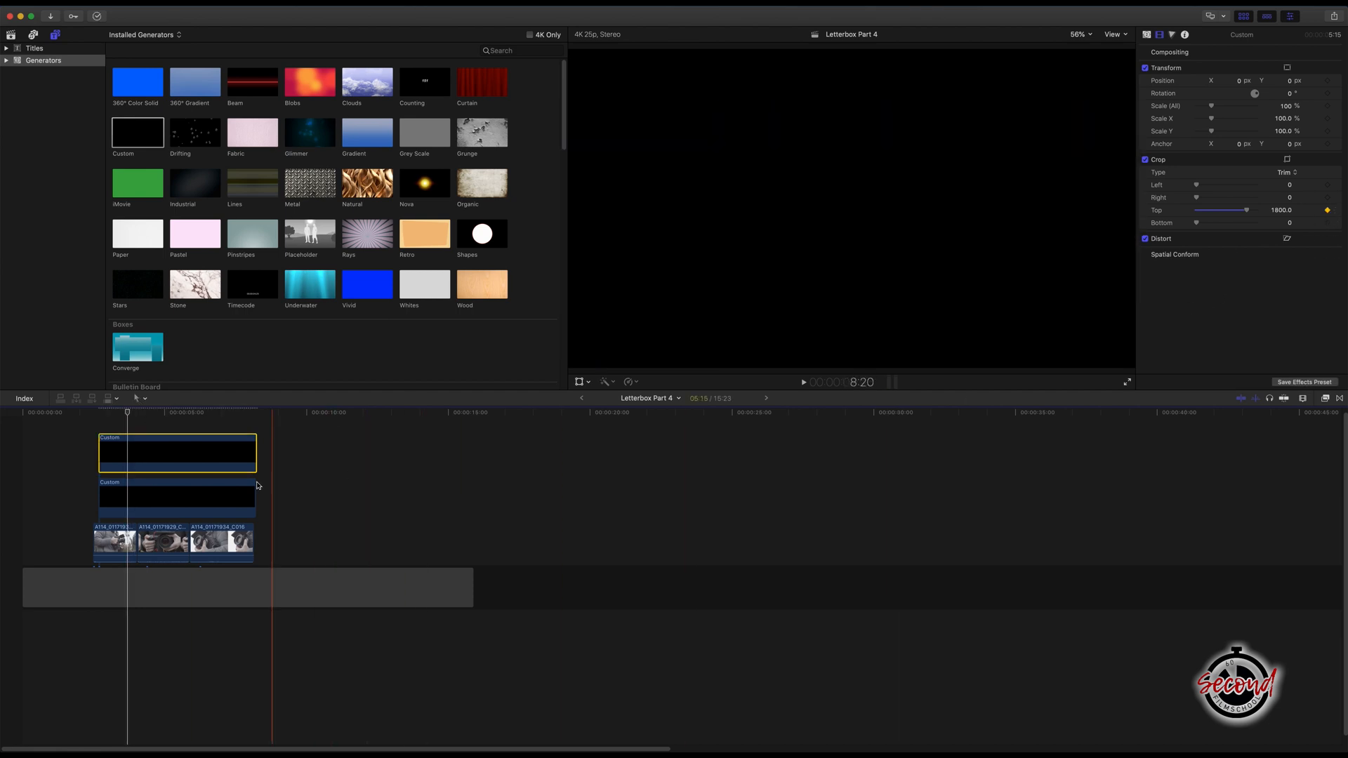
At a later playhead position, crop the top bar to 2160 px, then select the lower generator.
click(177, 497)
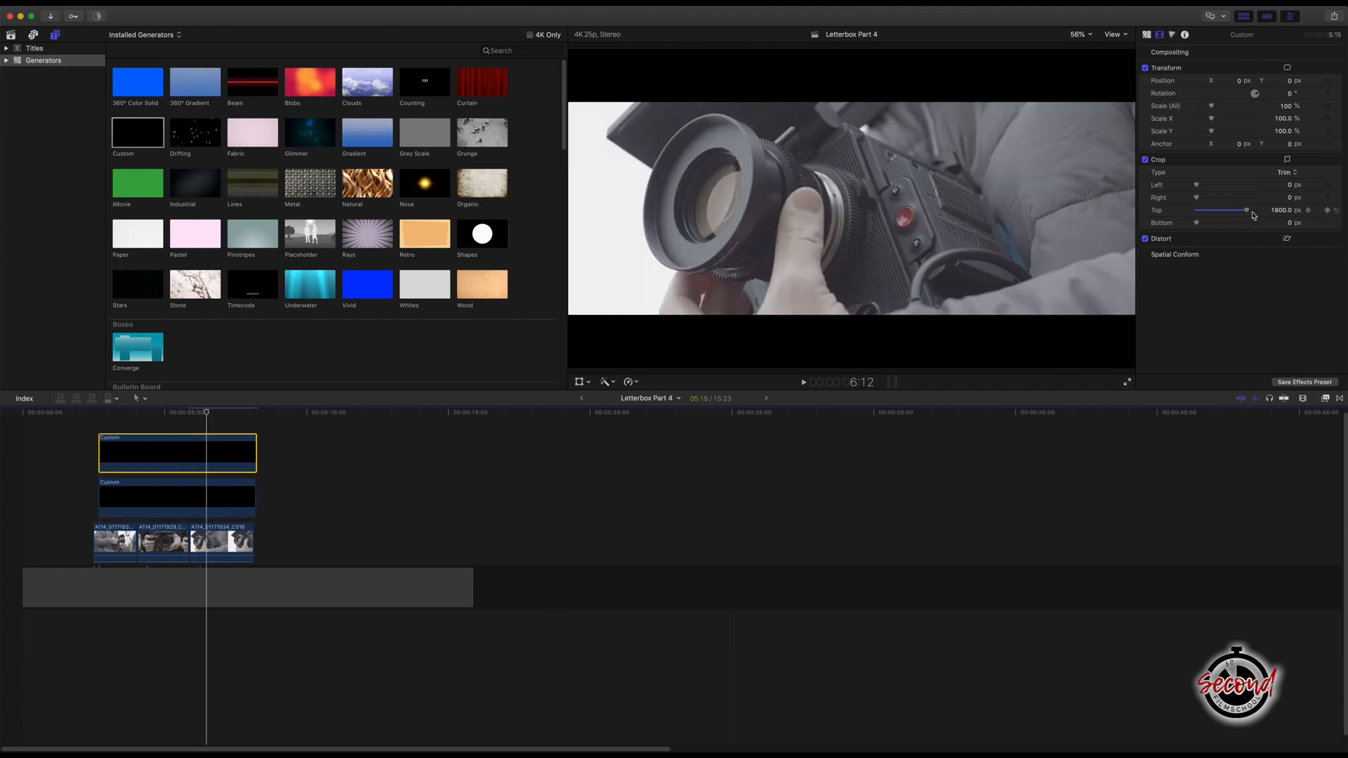
drag(1221, 210, 1255, 210)
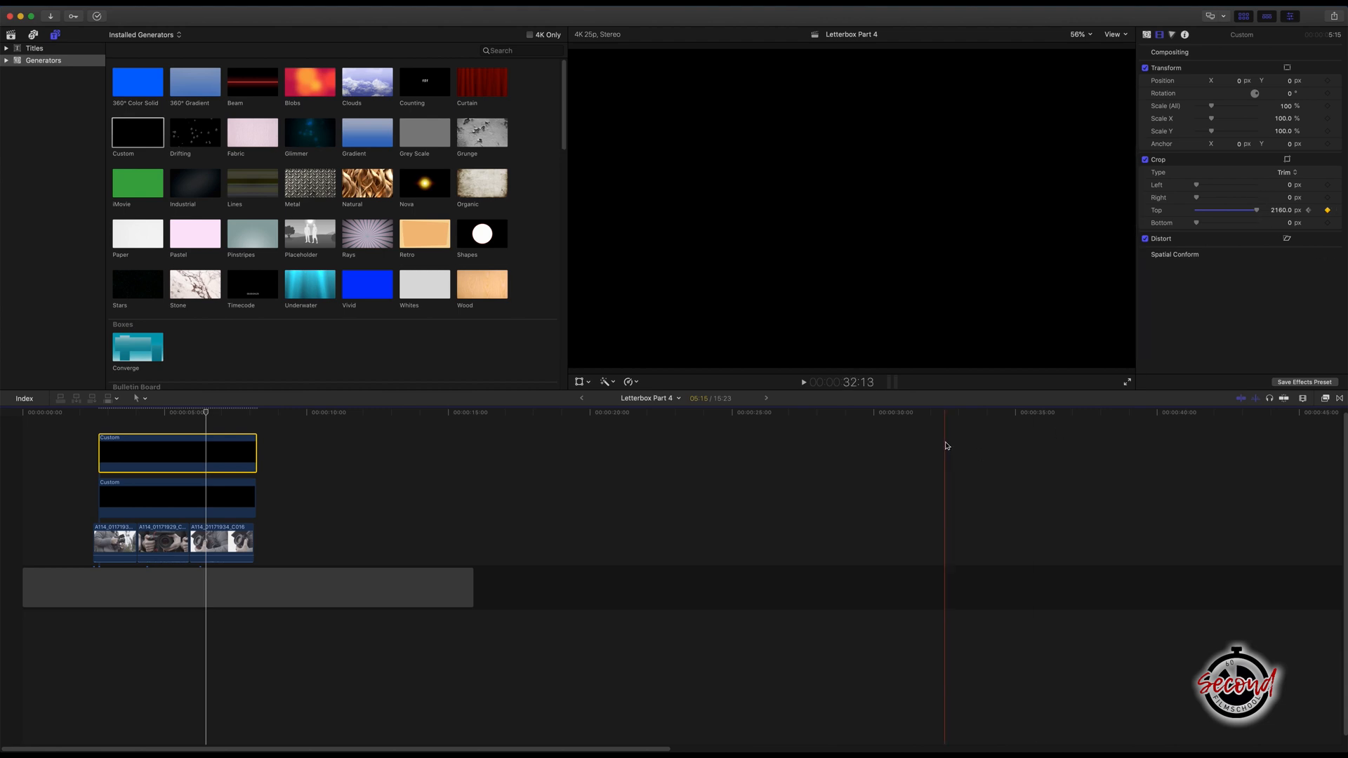
click(176, 497)
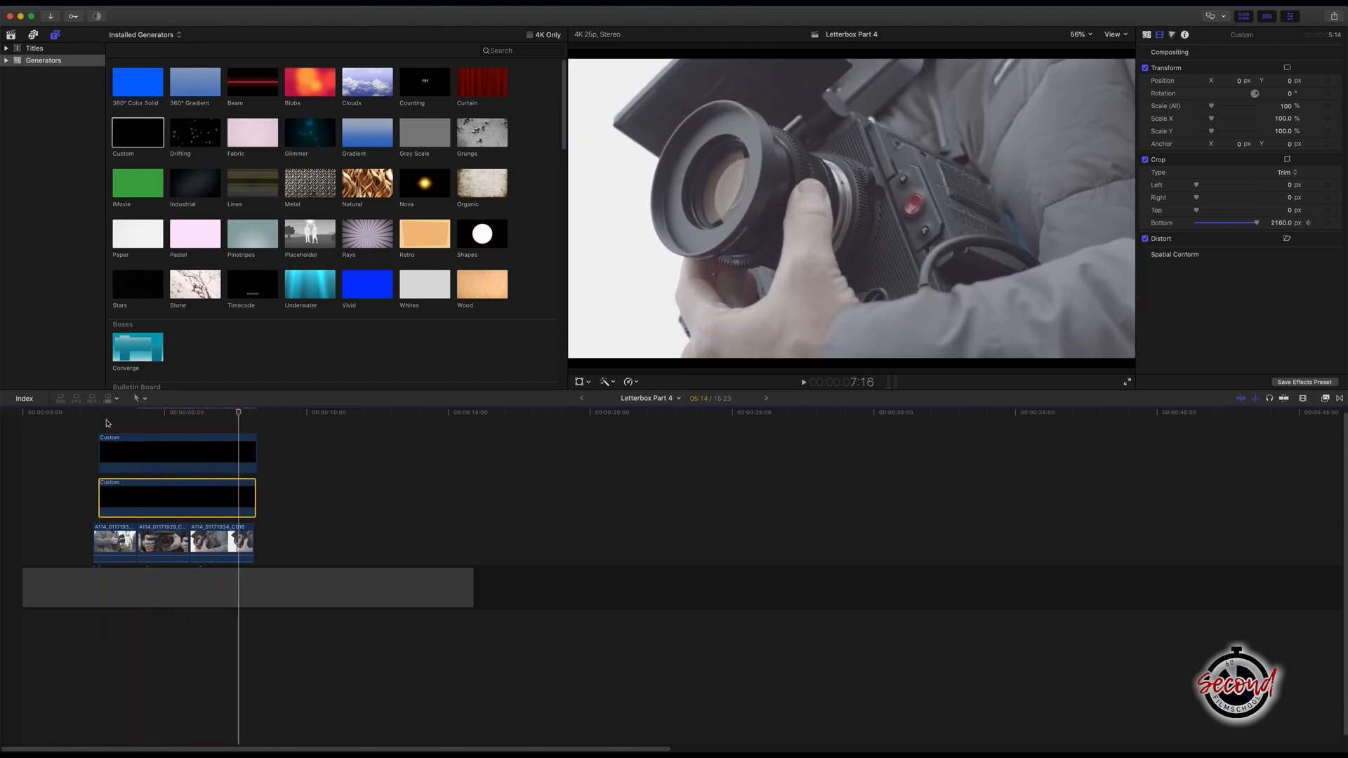
Show Video Animation on the upper and lower Custom generators to expose their crop keyframes.
right_click(176, 451)
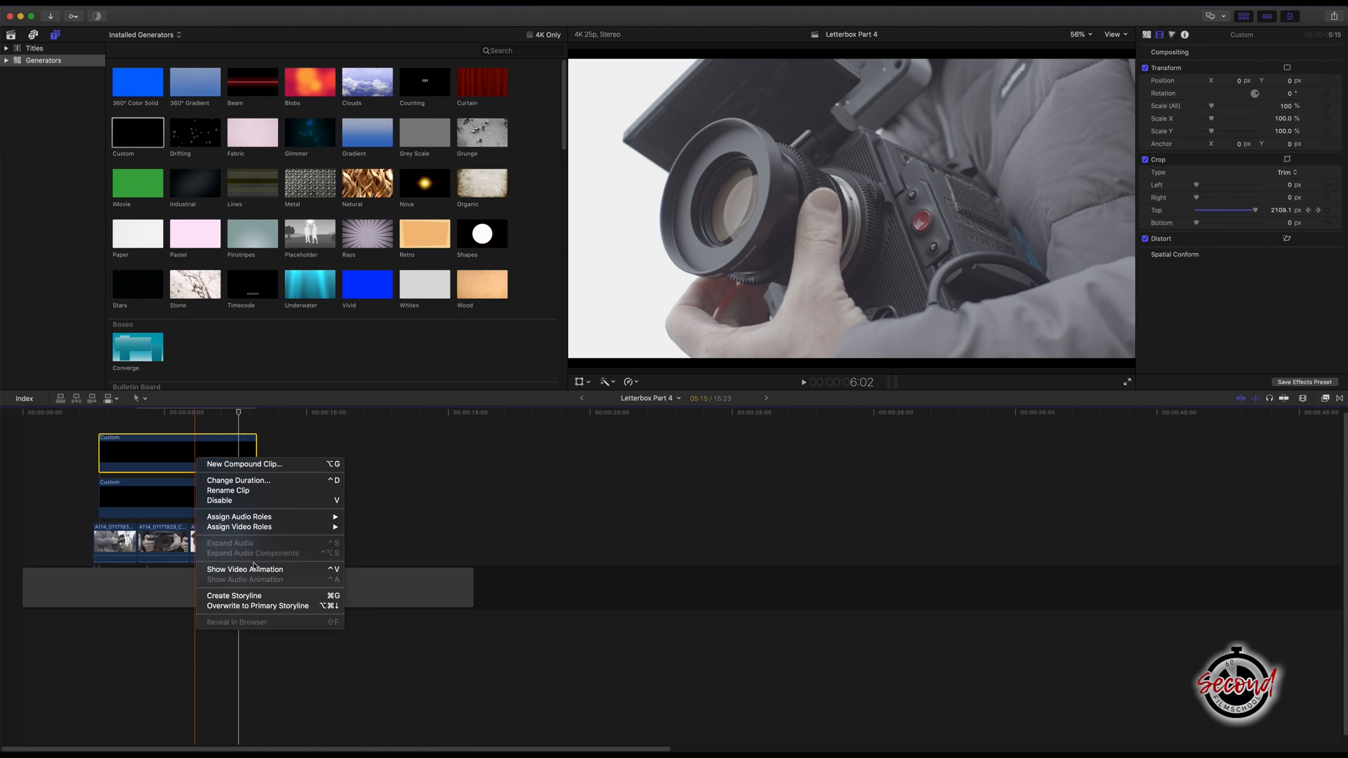
click(244, 570)
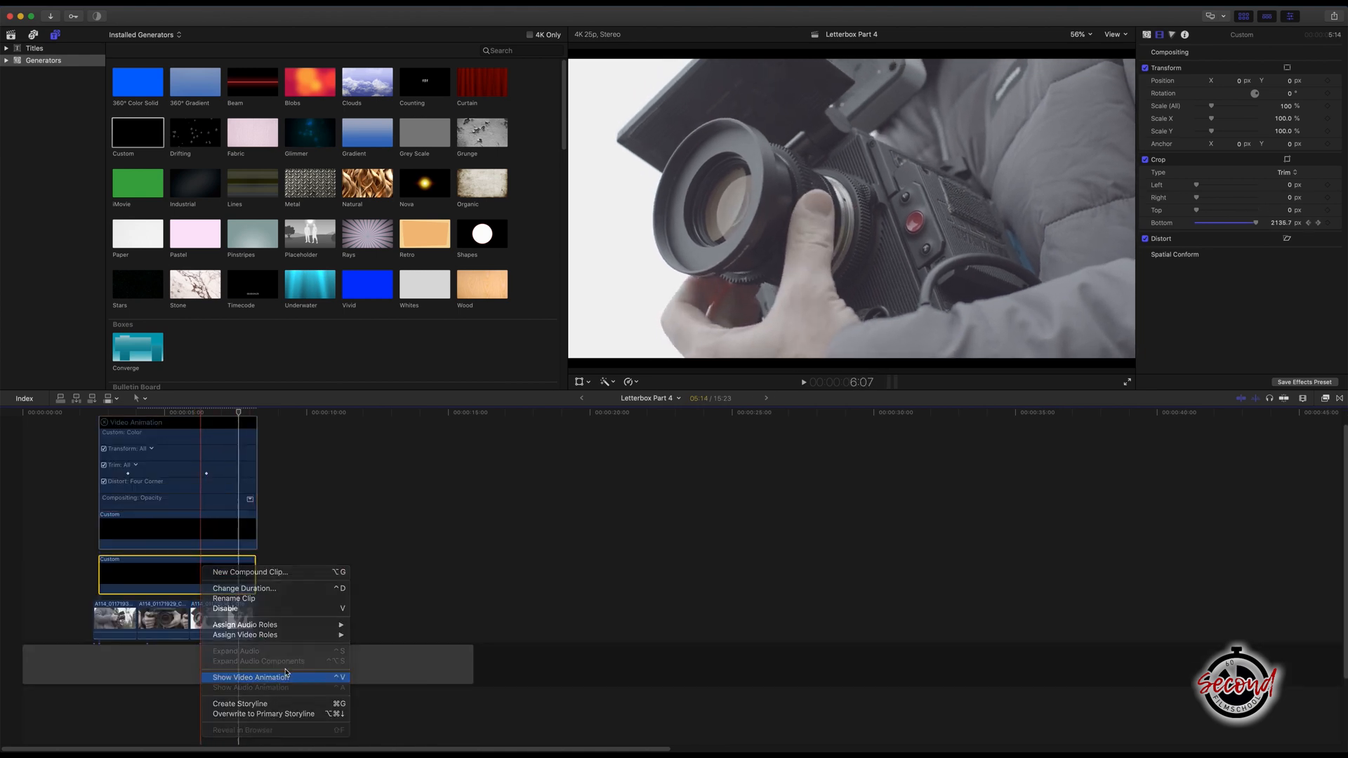
click(249, 677)
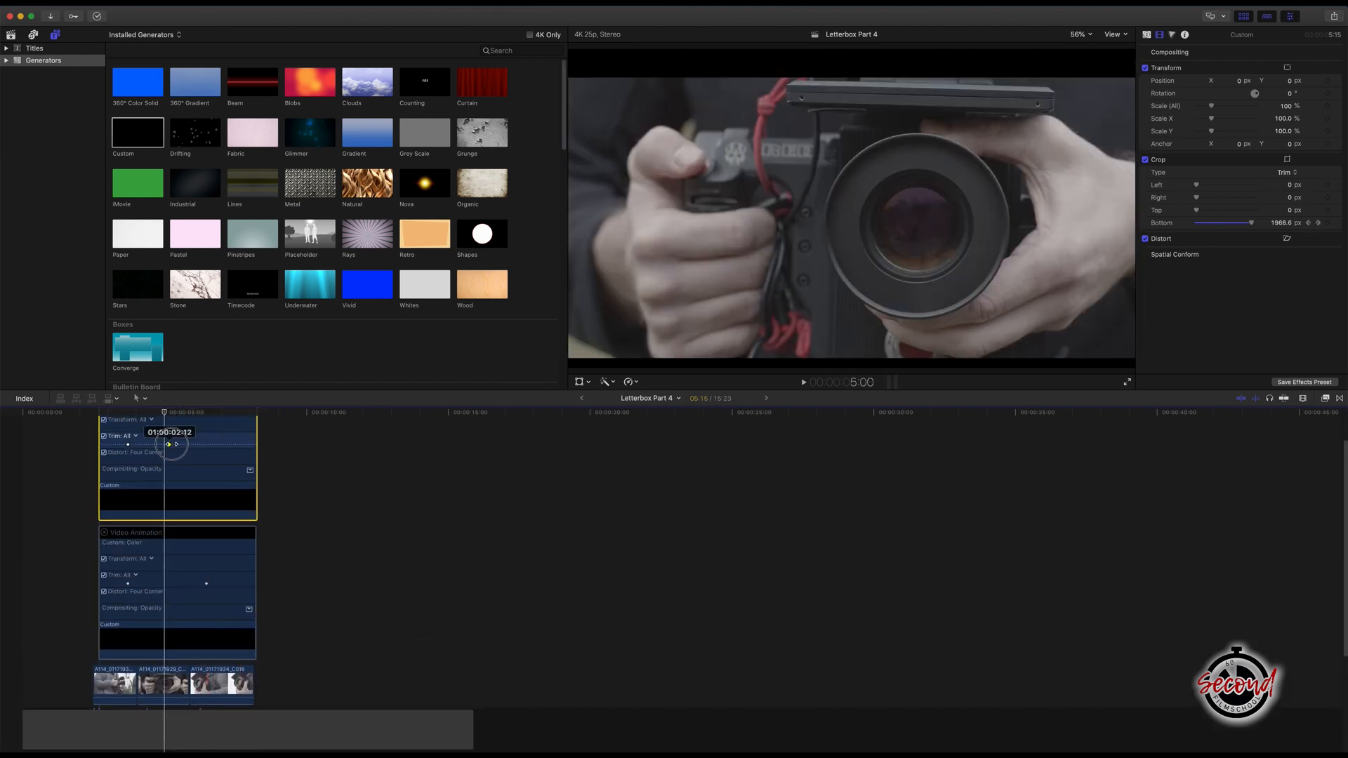